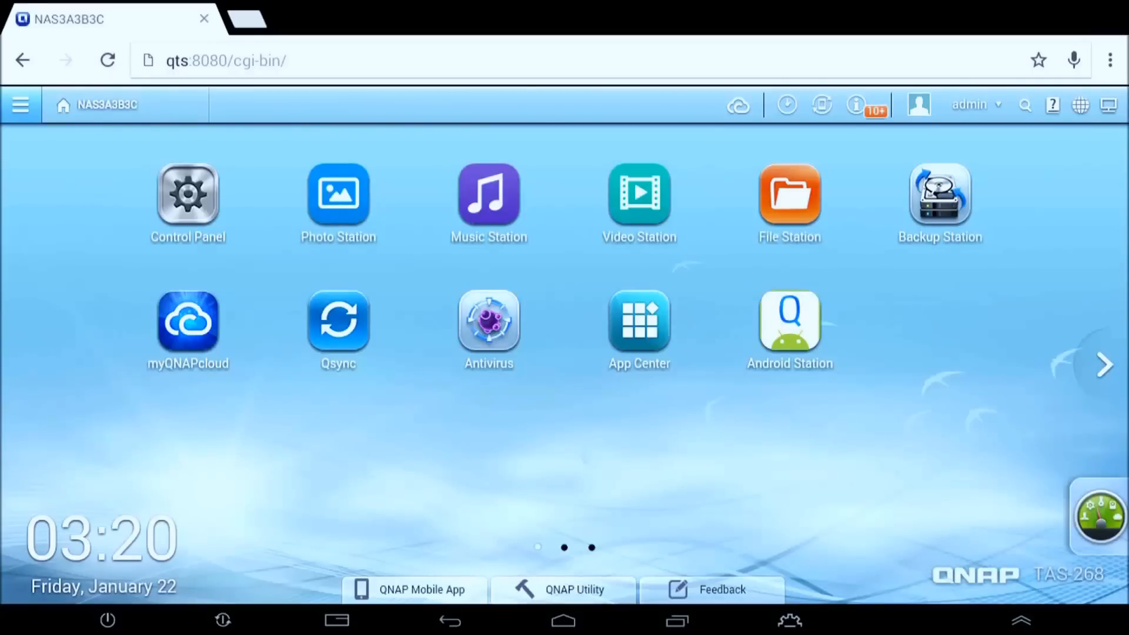
pyautogui.moveTo(1086, 522)
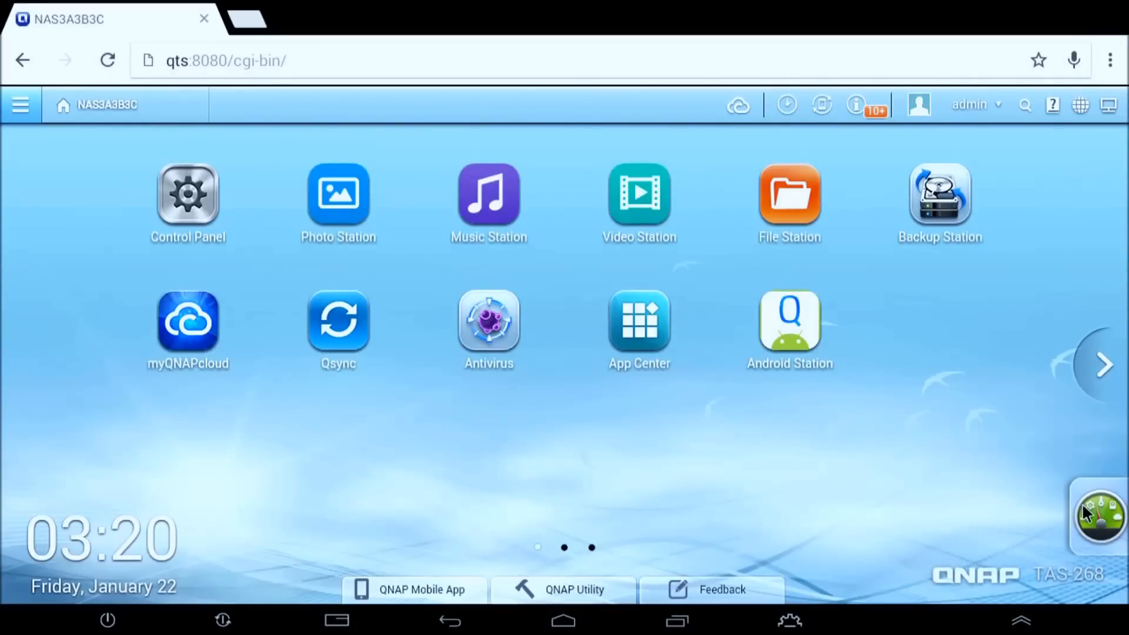
# Expand the Dashboard panel showing Good system and HDD health, CPU/RAM usage, storage and news.
pyautogui.click(1094, 515)
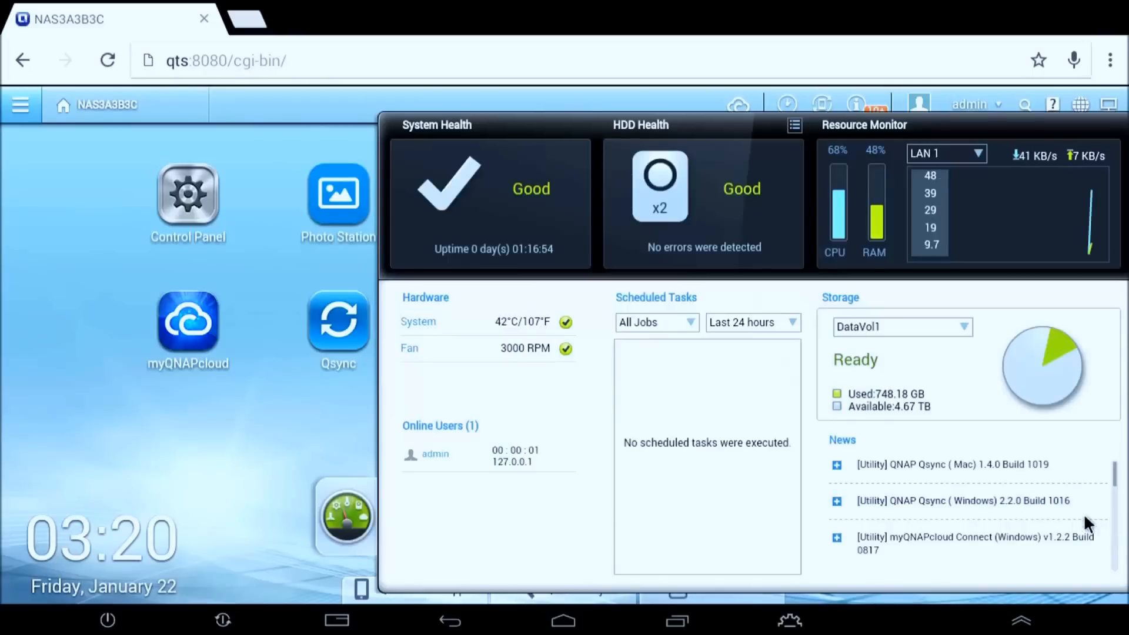